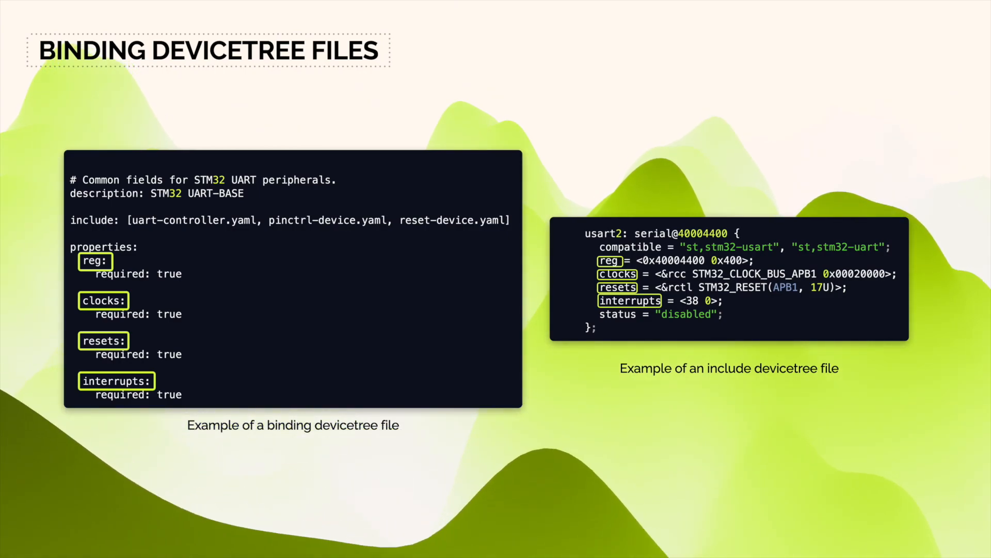
Move to the slide locating source devicetree files under the boards directory.
key("Right")
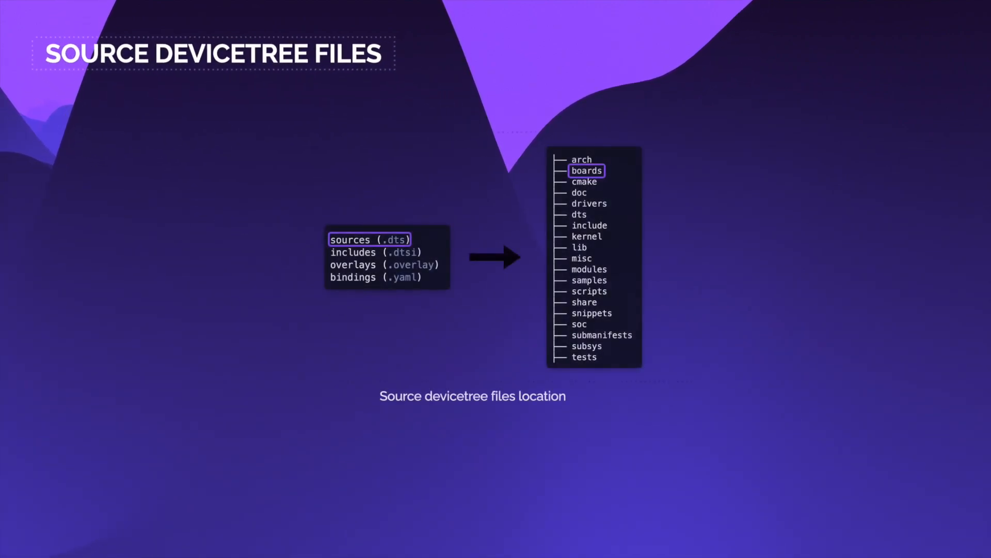